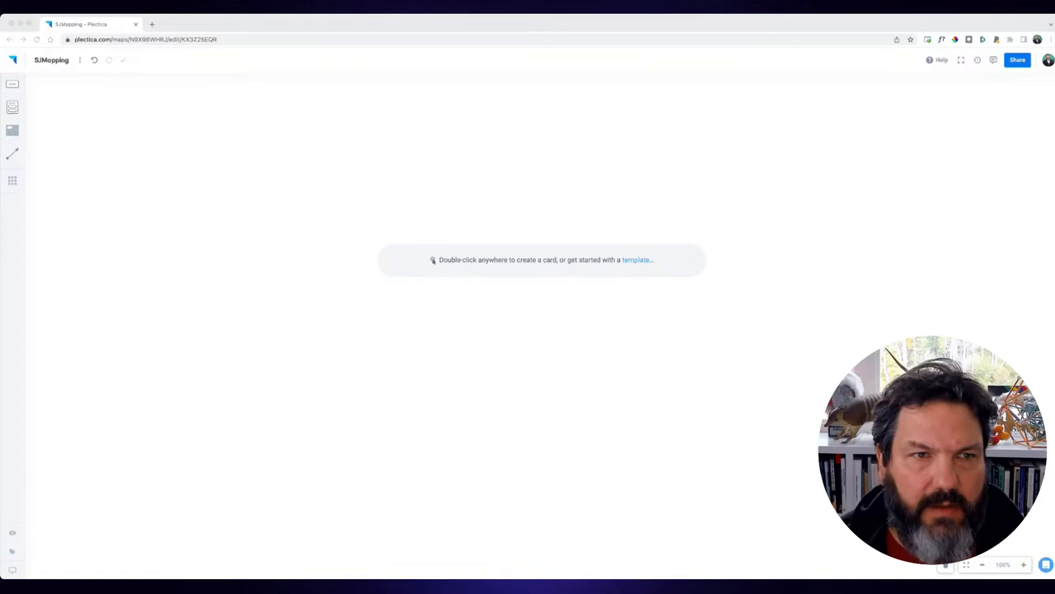
Create the first card on the empty map for 'English Colonies in America'.
{"action": "double_click", "coordinate": [82, 129]}
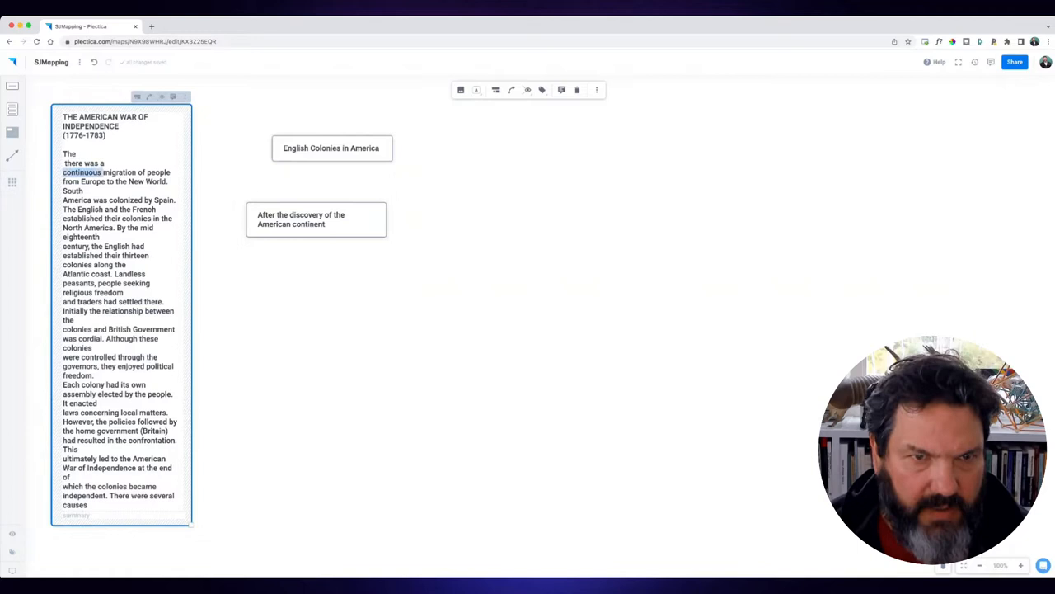
Drag the continuous-migration-from-Europe phrase out of the source text into its own card.
{"action": "left_click_drag", "start_coordinate": [64, 172], "coordinate": [169, 181]}
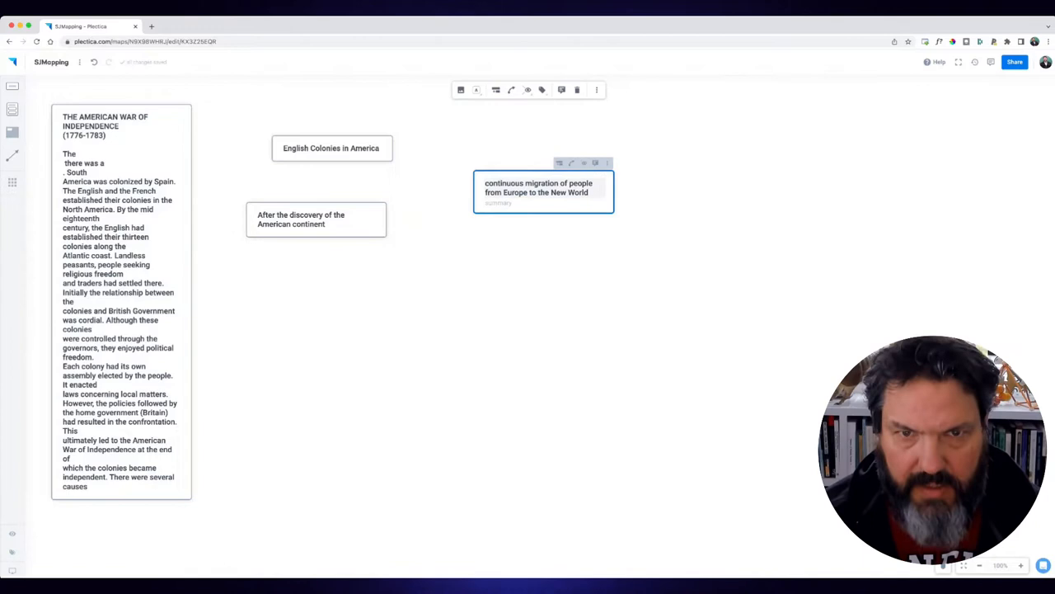
{"action": "left_click", "coordinate": [315, 218]}
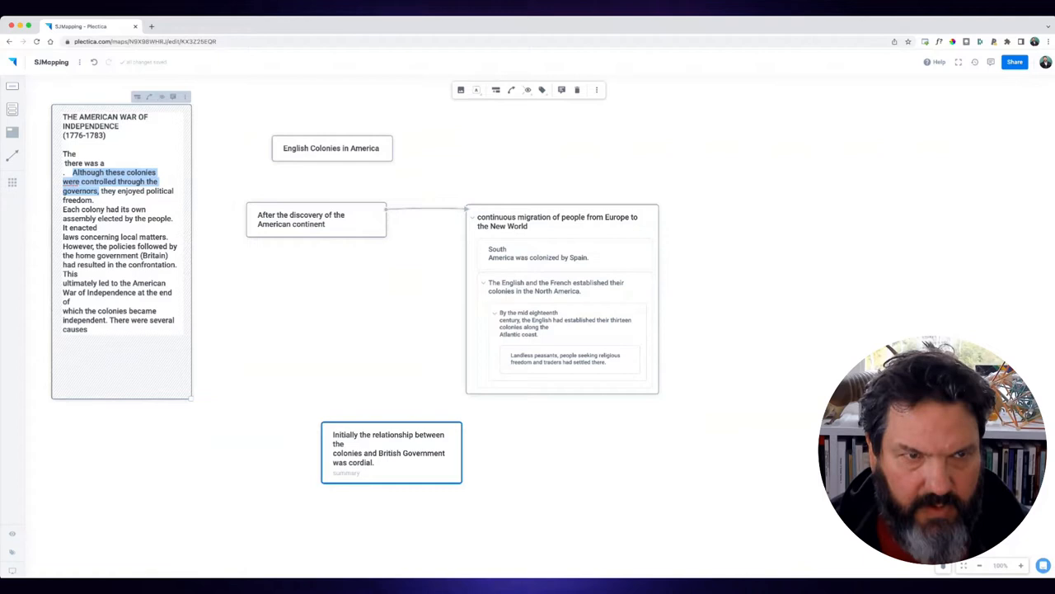
Pull out the governors sentence and add a card 'It enacted laws concerning local matters.'.
{"action": "left_click_drag", "start_coordinate": [110, 182], "coordinate": [567, 494]}
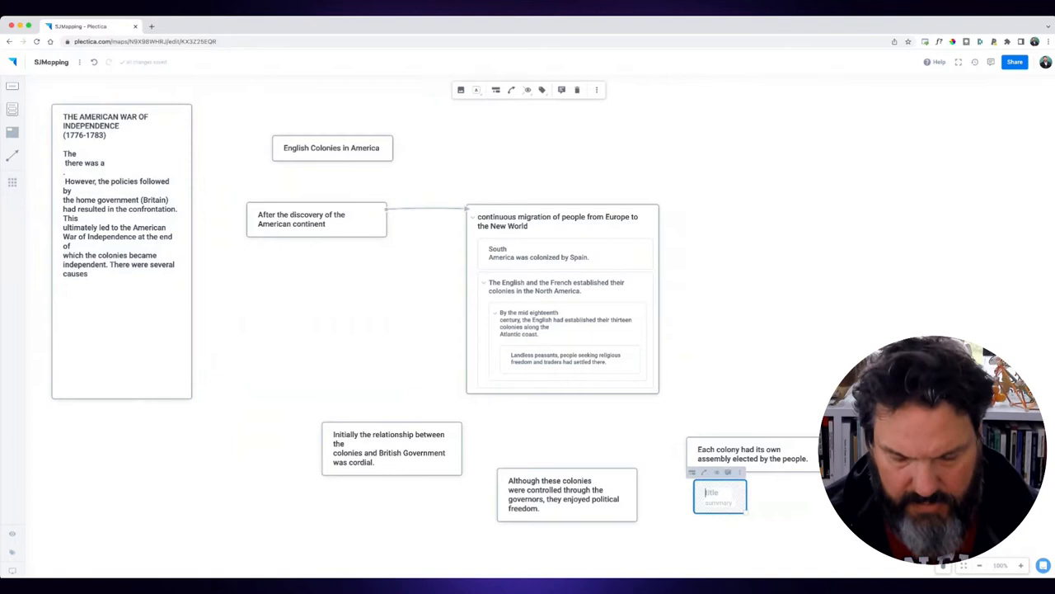
{"action": "type", "text": "It enacted laws concerning local matters."}
{"action": "type", "text": "Each colonuy"}
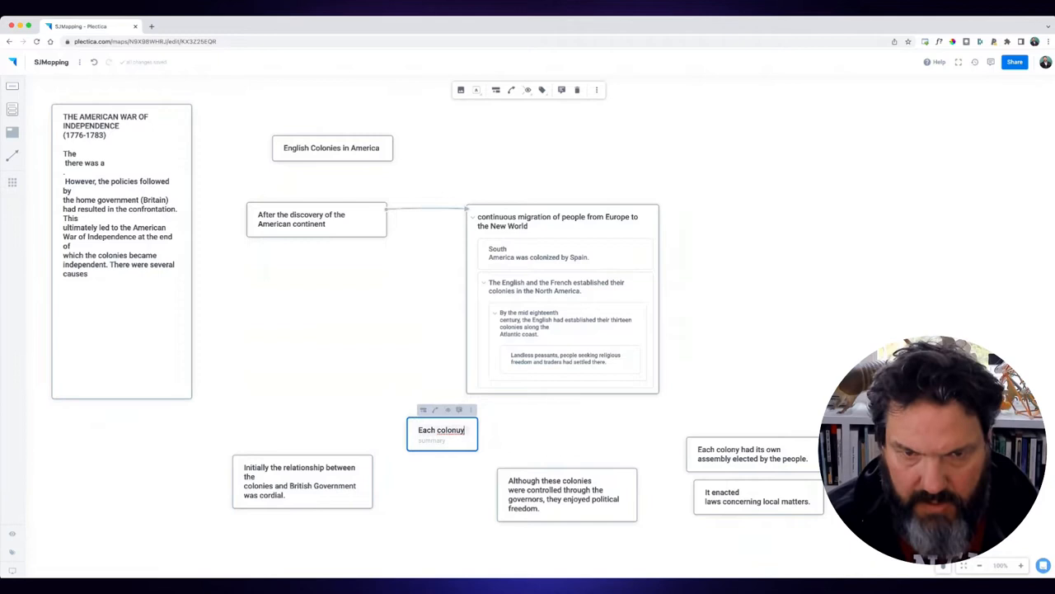
Finish the Each colony card and nest governors, political freedom, assembly and lawmaking points.
{"action": "left_click", "coordinate": [566, 495]}
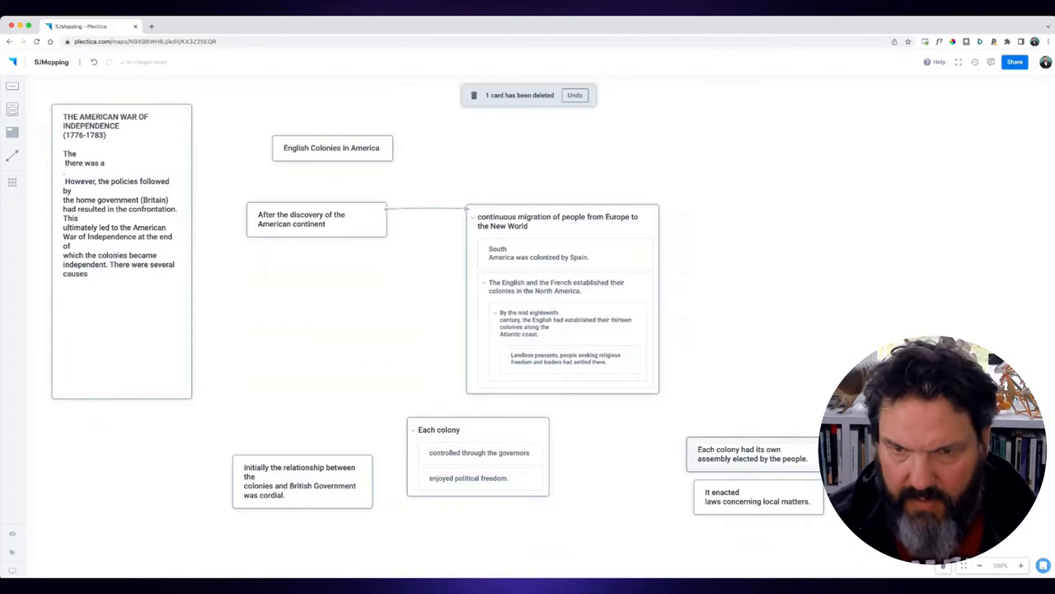
{"action": "double_click", "coordinate": [754, 454]}
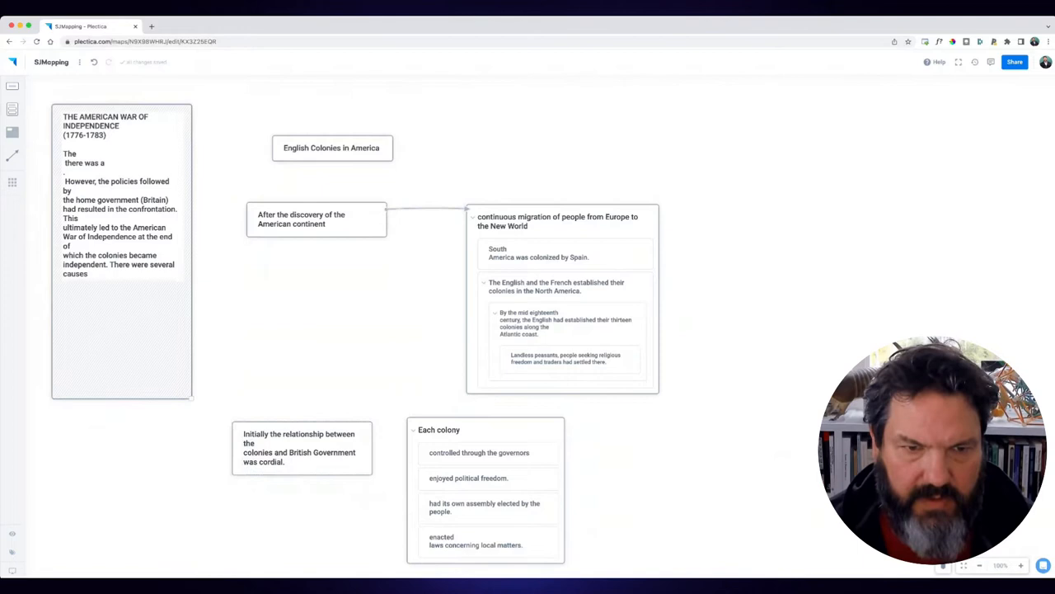
Drag the 'However, the policies…' confrontation sentence into a new card.
{"action": "left_click_drag", "start_coordinate": [64, 180], "coordinate": [176, 214]}
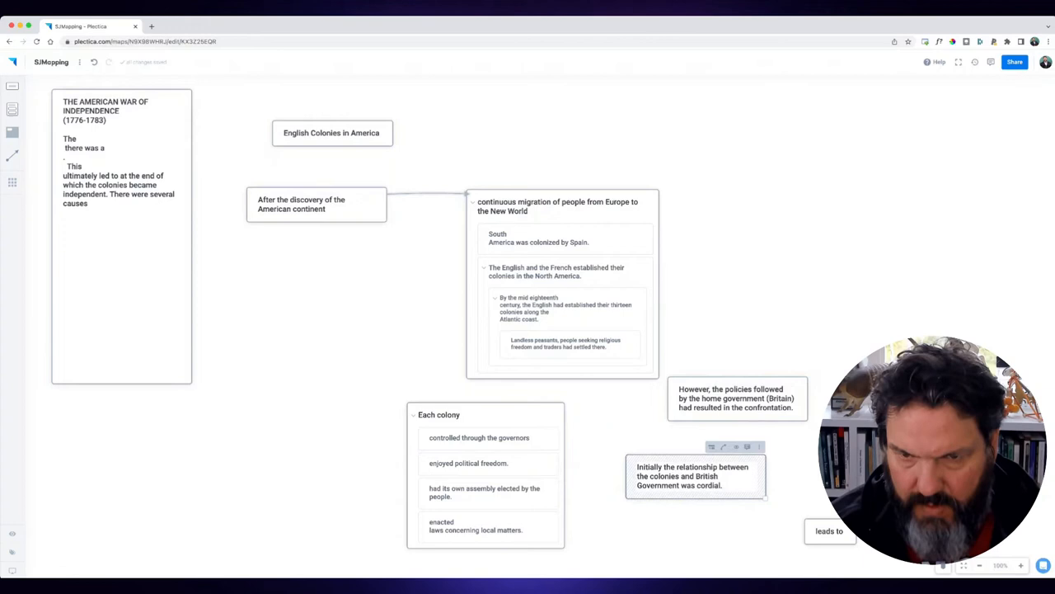
{"action": "scroll", "scroll_direction": "down", "scroll_amount": 3}
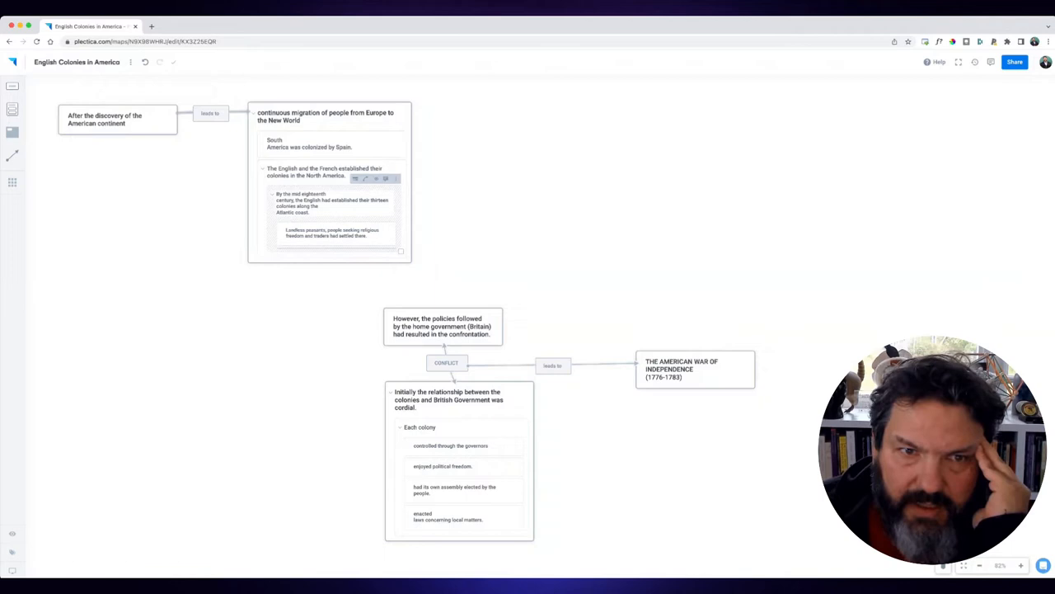
Select the empty untitled Title/summary card and delete it.
{"action": "left_click", "coordinate": [326, 204]}
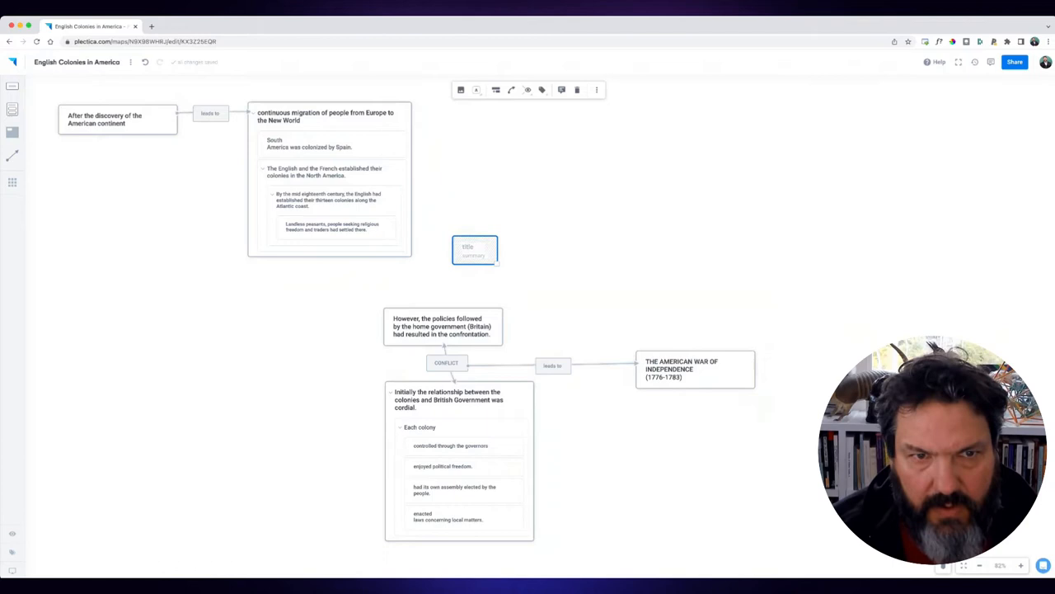
{"action": "left_click", "coordinate": [577, 90]}
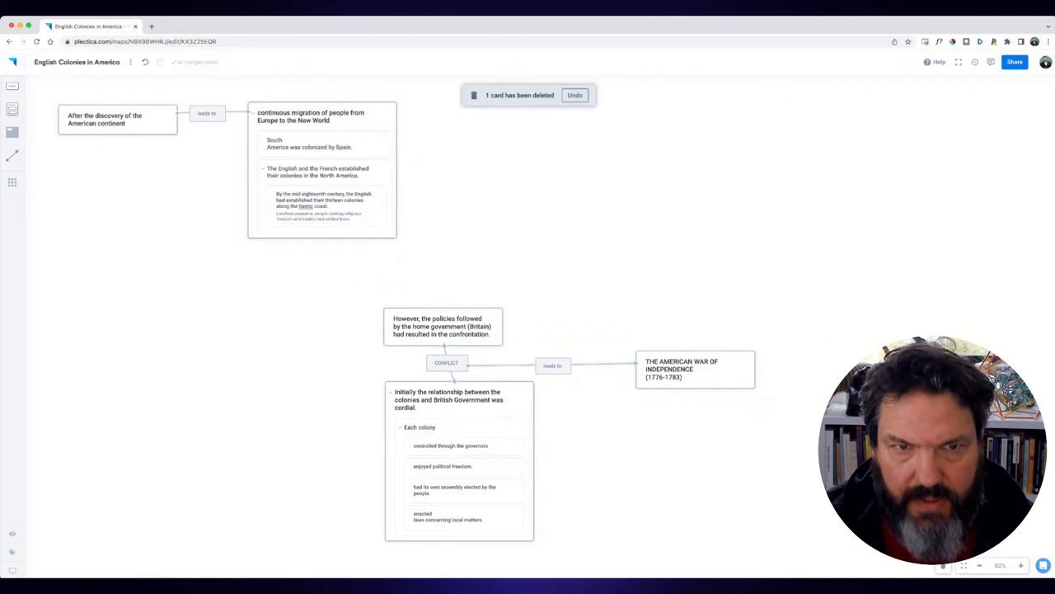
Select the 'By the mid eighteenth century' card as the target for a colonies map.
{"action": "left_click", "coordinate": [322, 206]}
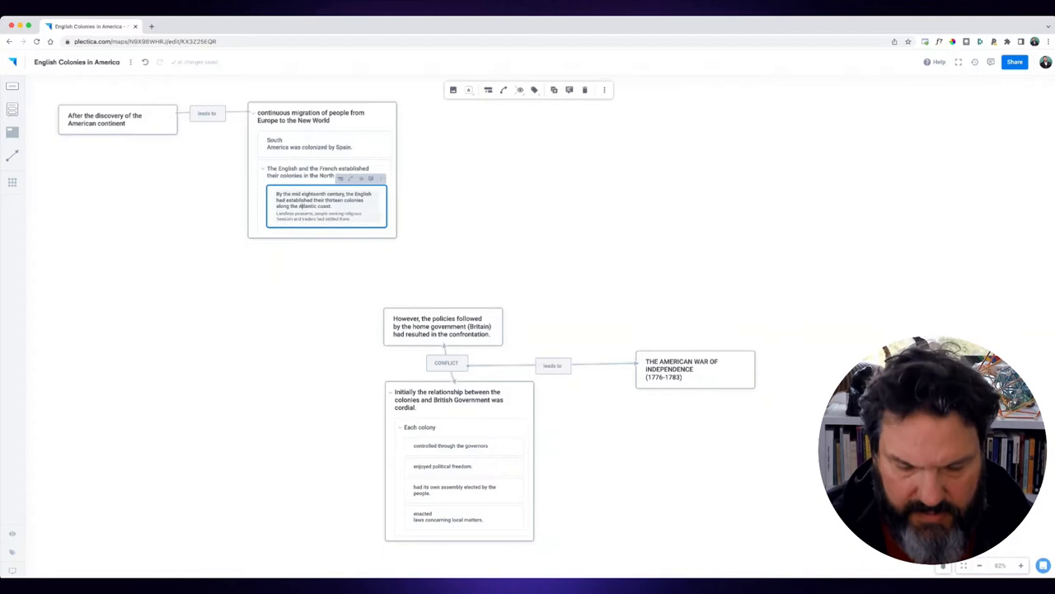
{"action": "left_click", "coordinate": [381, 179]}
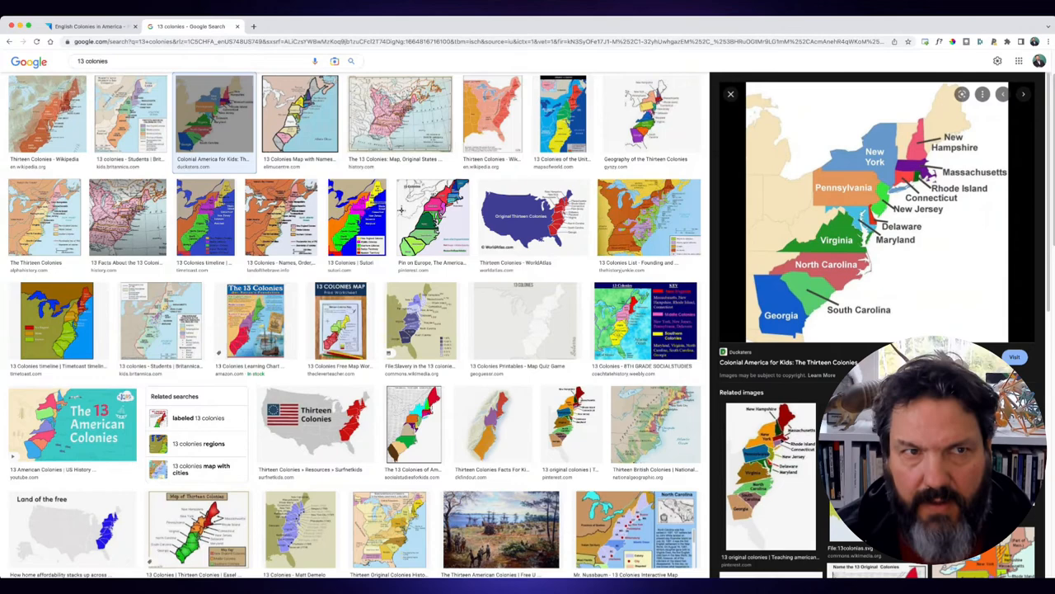
Pick the labelled Thirteen Colonies map from Colonial America for Kids.
{"action": "left_click", "coordinate": [90, 23]}
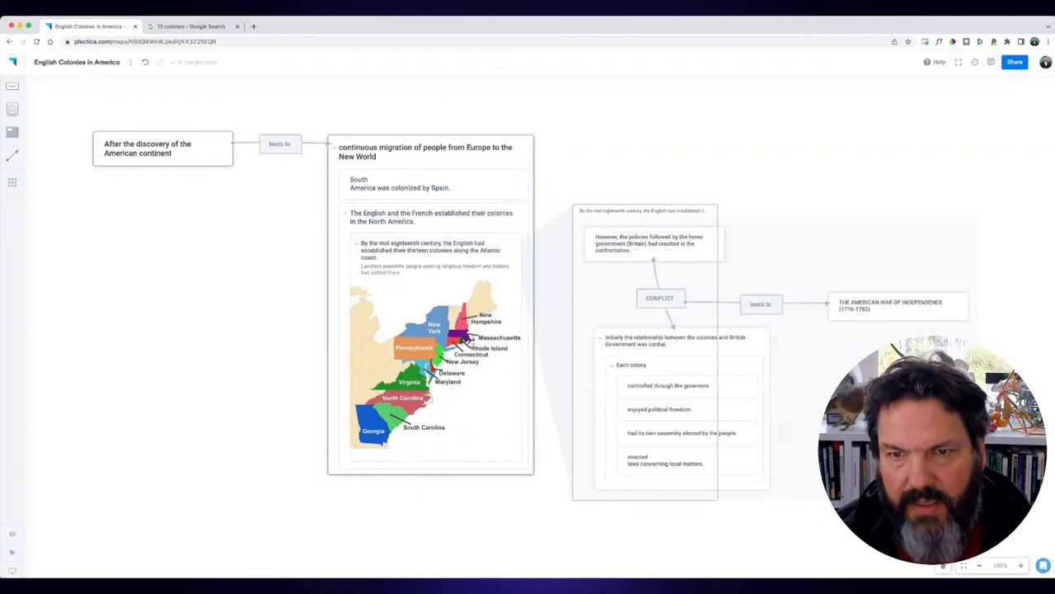
Select the conflict cluster and move the cordial card above the policies card.
{"action": "left_click", "coordinate": [660, 298]}
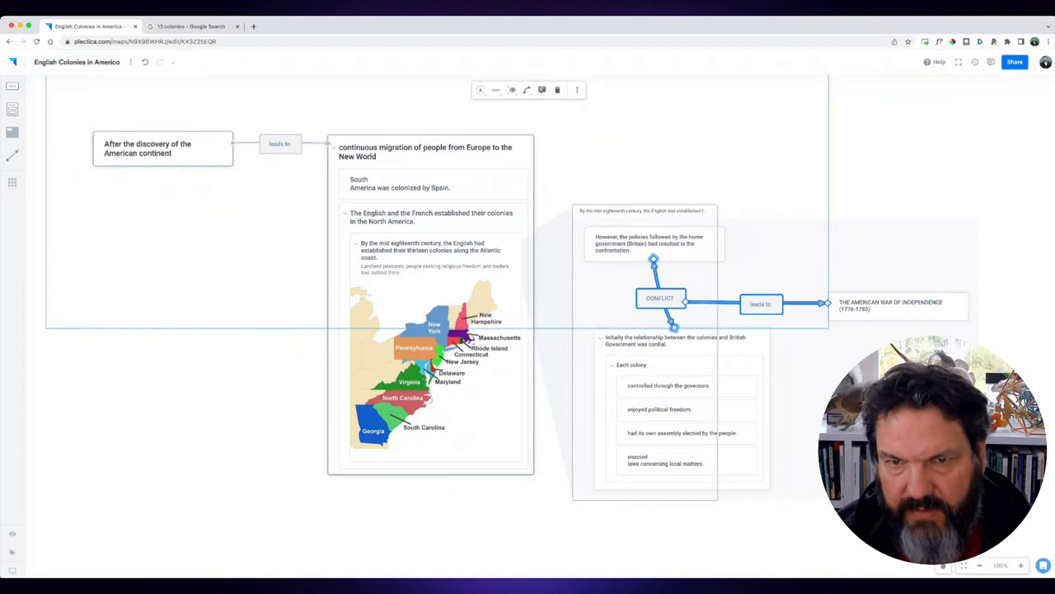
{"action": "left_click", "coordinate": [495, 90]}
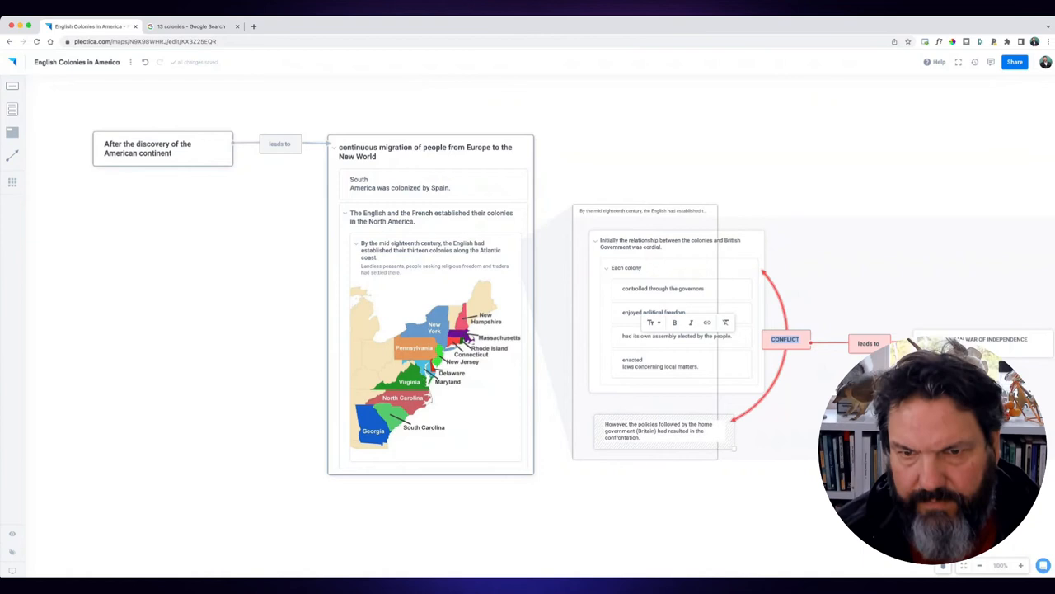
Split the cordial sentence into its own card, retitle 'British policies', and reposition CONFLICT.
{"action": "left_click", "coordinate": [659, 431]}
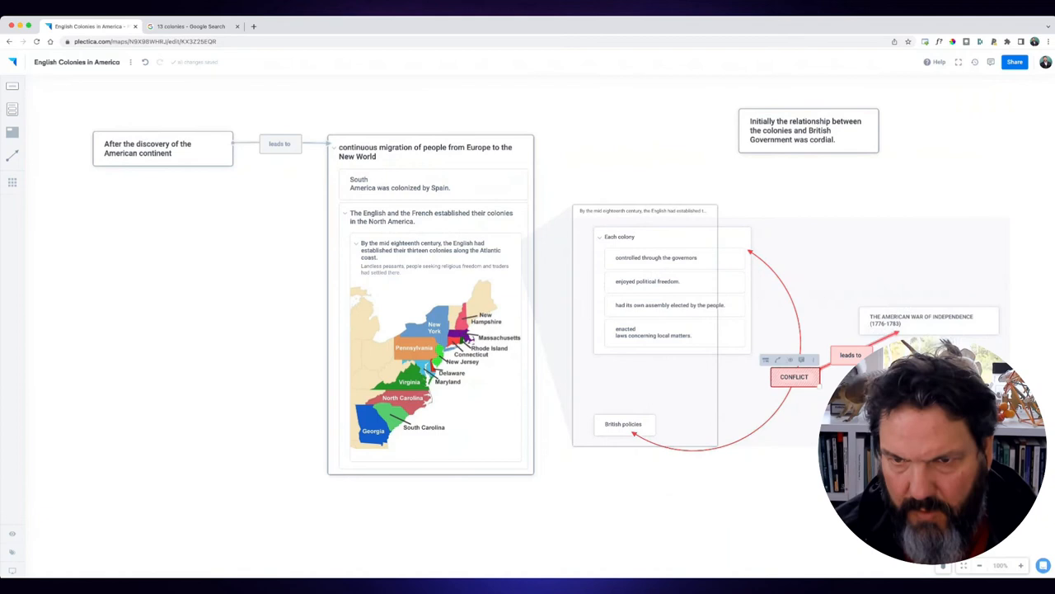
{"action": "left_click_drag", "start_coordinate": [794, 376], "coordinate": [772, 306]}
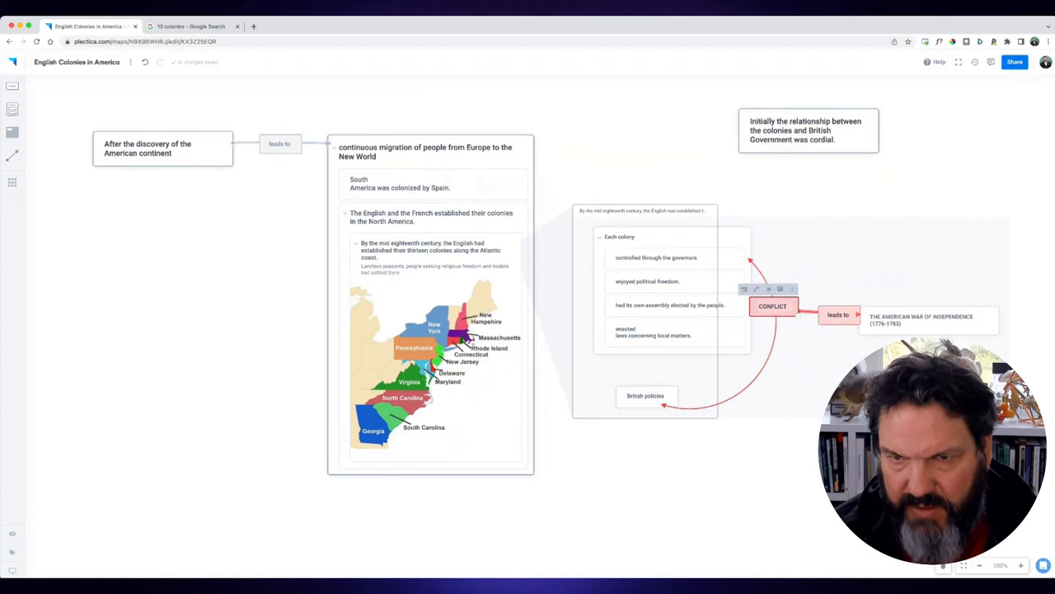
{"action": "left_click", "coordinate": [808, 132]}
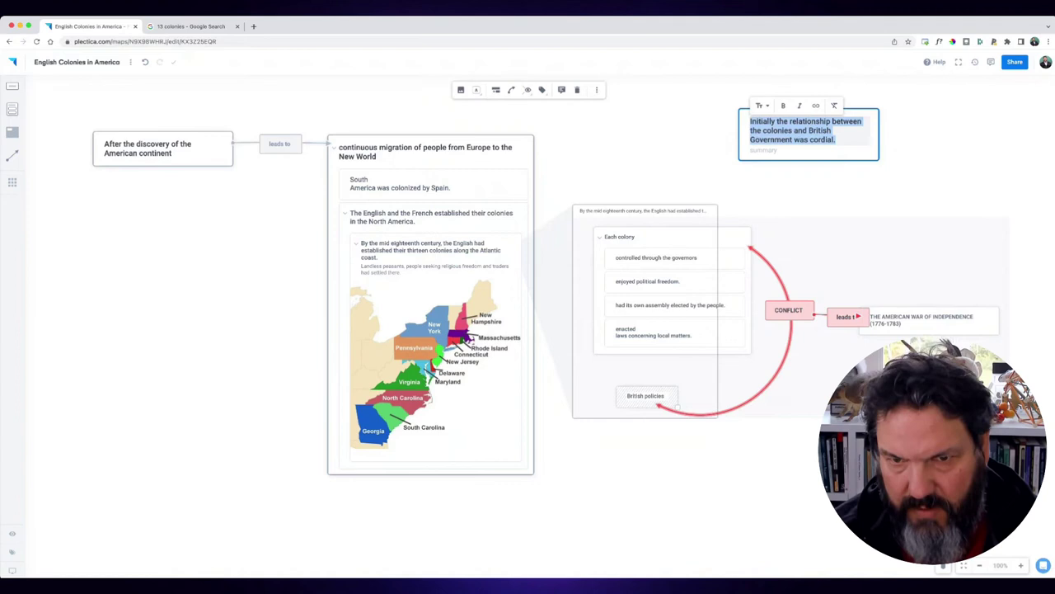
{"action": "left_click", "coordinate": [789, 310]}
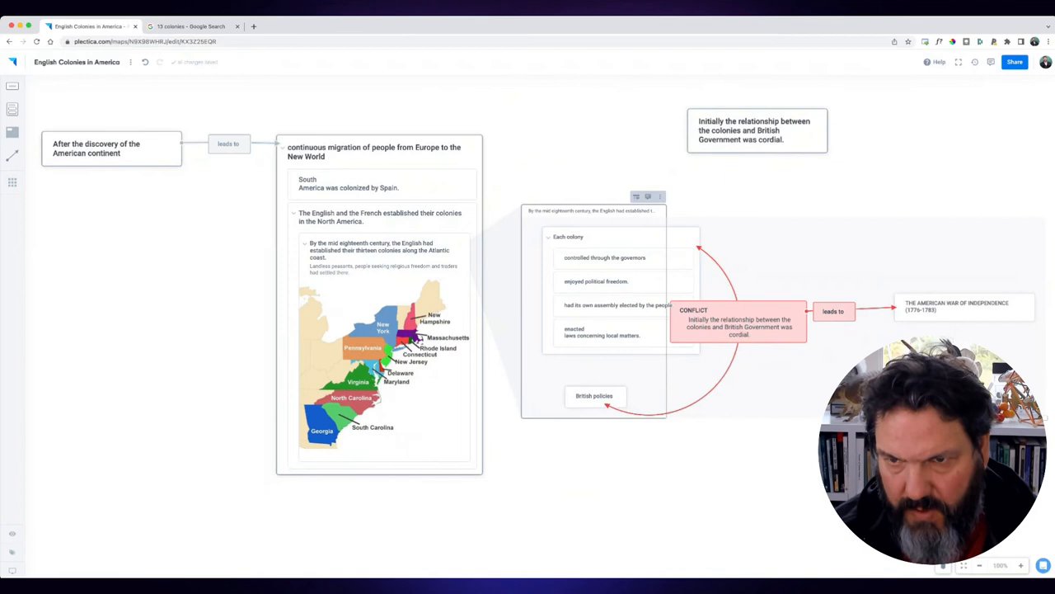
Reposition the CONFLICT card so its links to Each colony, British policies and the war card run at right angles.
{"action": "left_click_drag", "start_coordinate": [740, 322], "coordinate": [773, 297]}
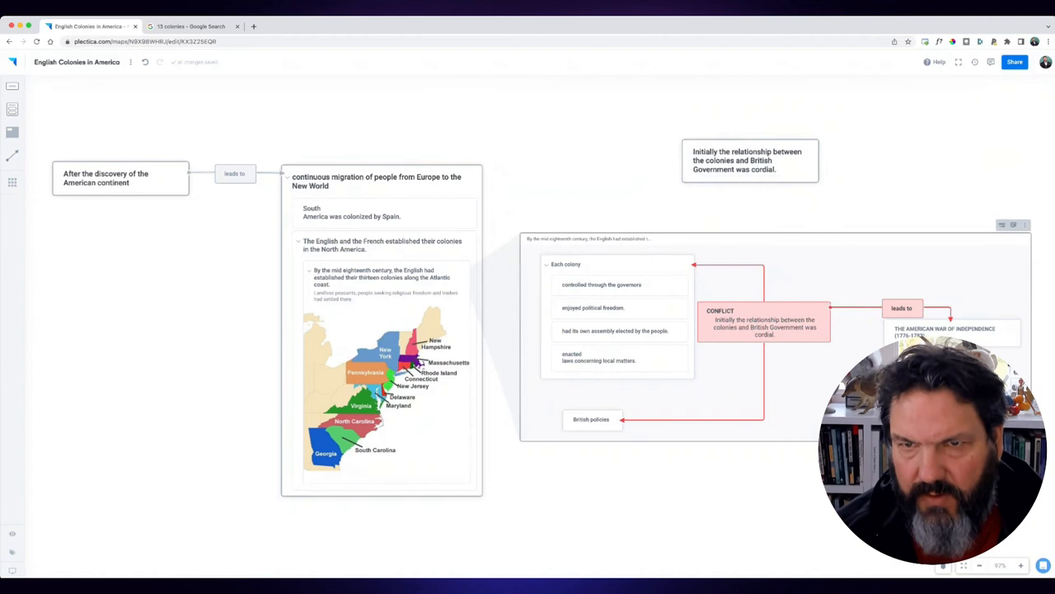
Add 'But then British policies were oppressive' to the CONFLICT card as a red part beside the green cordial part.
{"action": "left_click", "coordinate": [763, 323]}
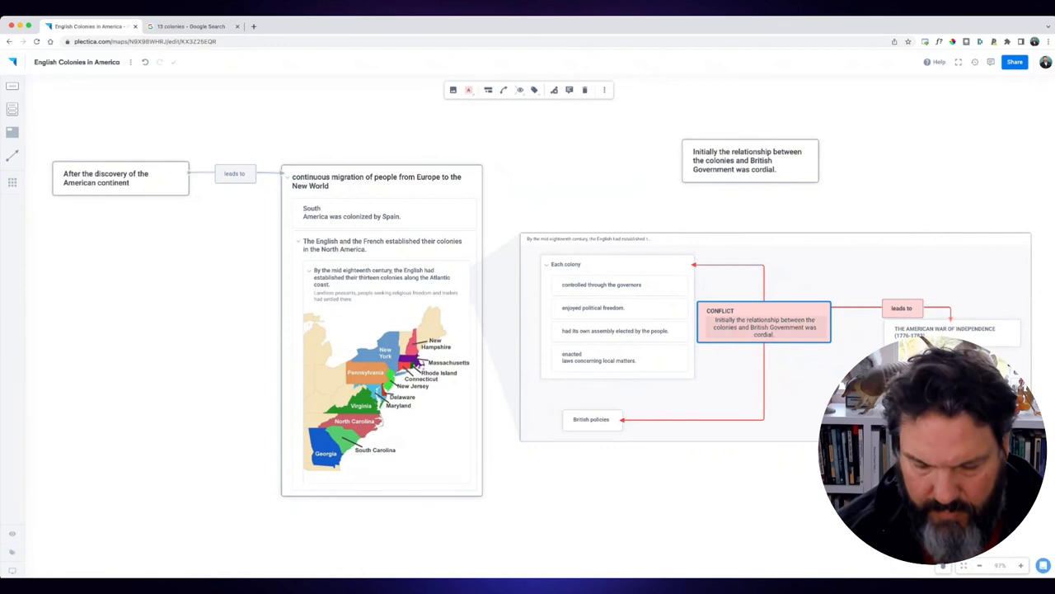
{"action": "type", "text": "But then British policies"}
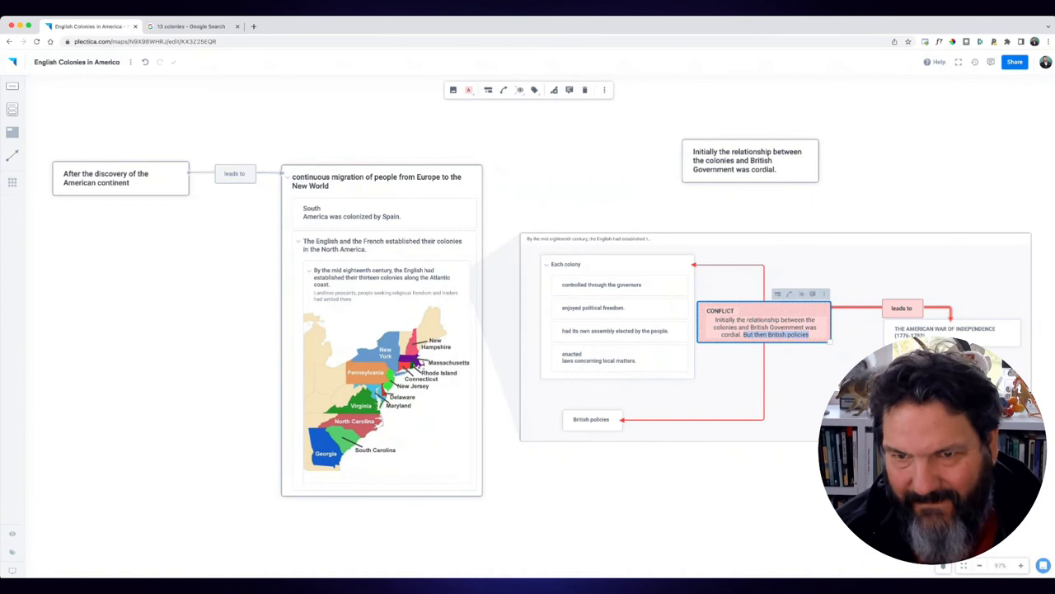
{"action": "type", "text": "were oppressive."}
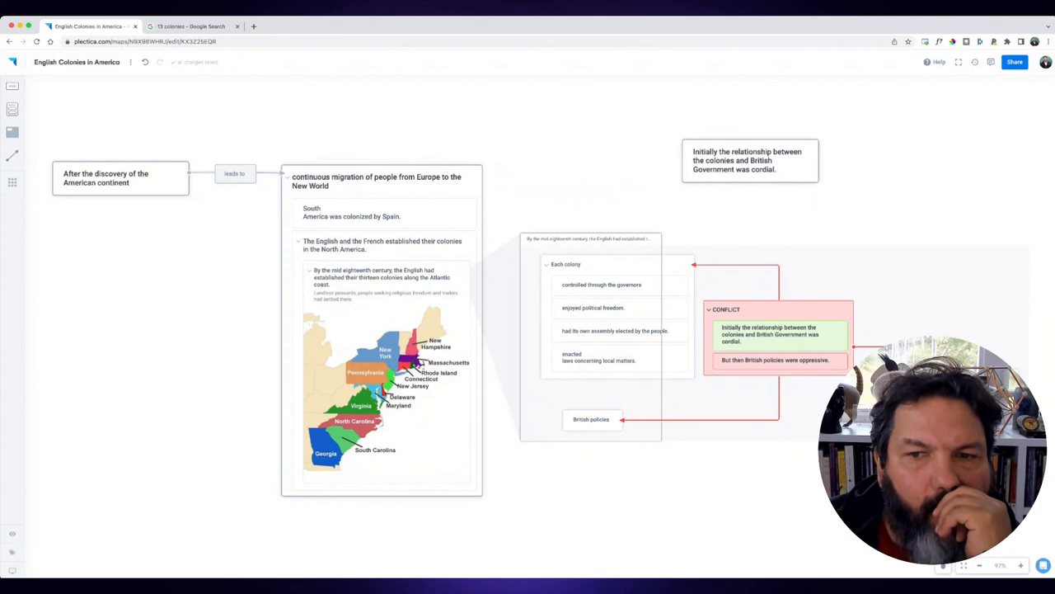
Make the Spain card read 'South America was colonized by Spain.' on one line, then return to image search.
{"action": "left_click", "coordinate": [352, 212]}
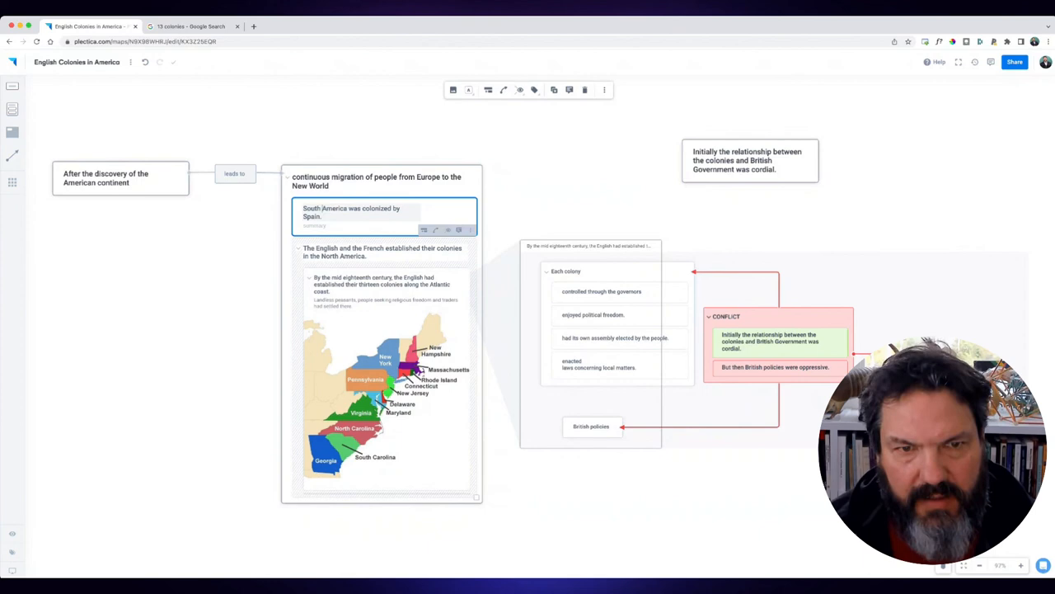
{"action": "left_click", "coordinate": [195, 26]}
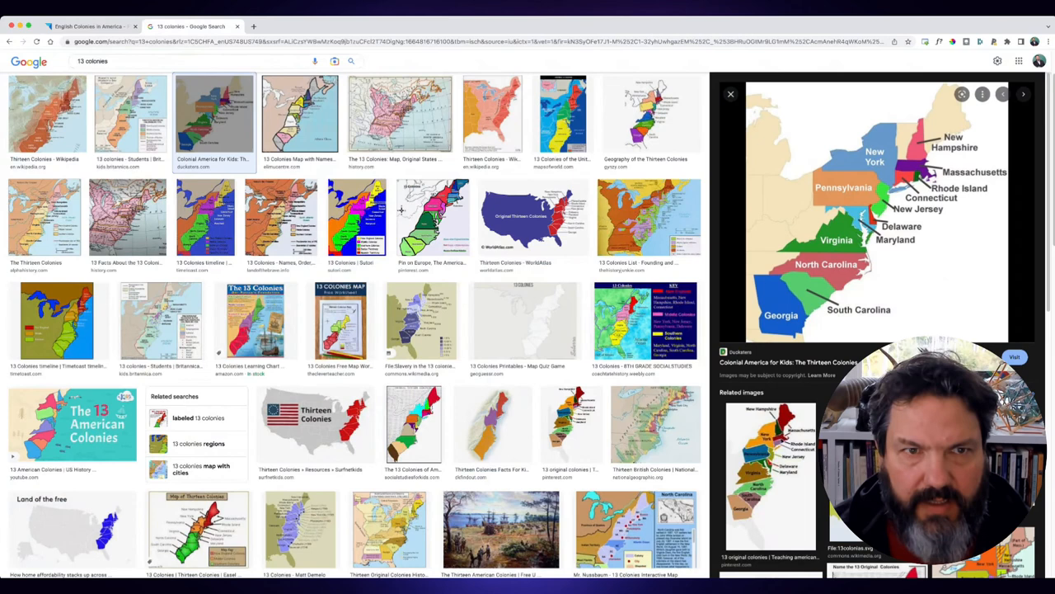
Search images for 'spanish colonies in south america' and bring the 1808 map into the Spain card.
{"action": "type", "text": "spanish colonies in south america"}
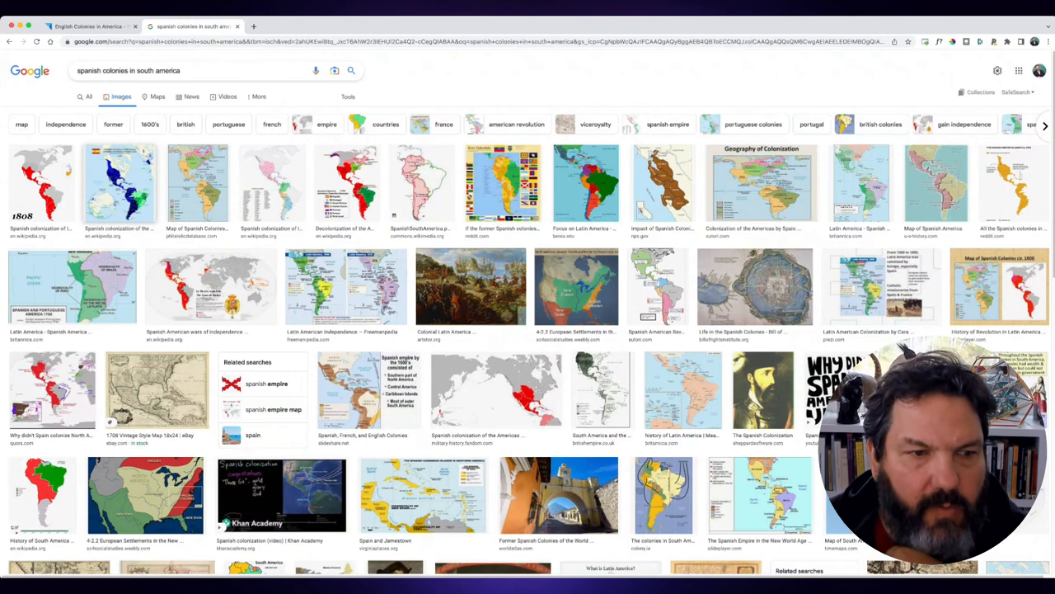
{"action": "left_click", "coordinate": [39, 183]}
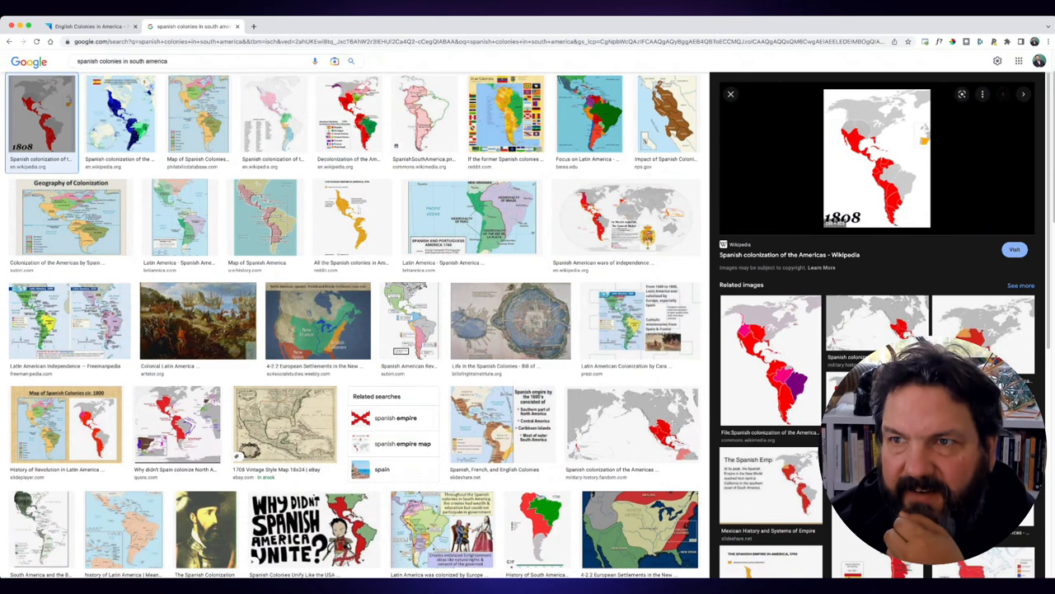
{"action": "left_click", "coordinate": [92, 24]}
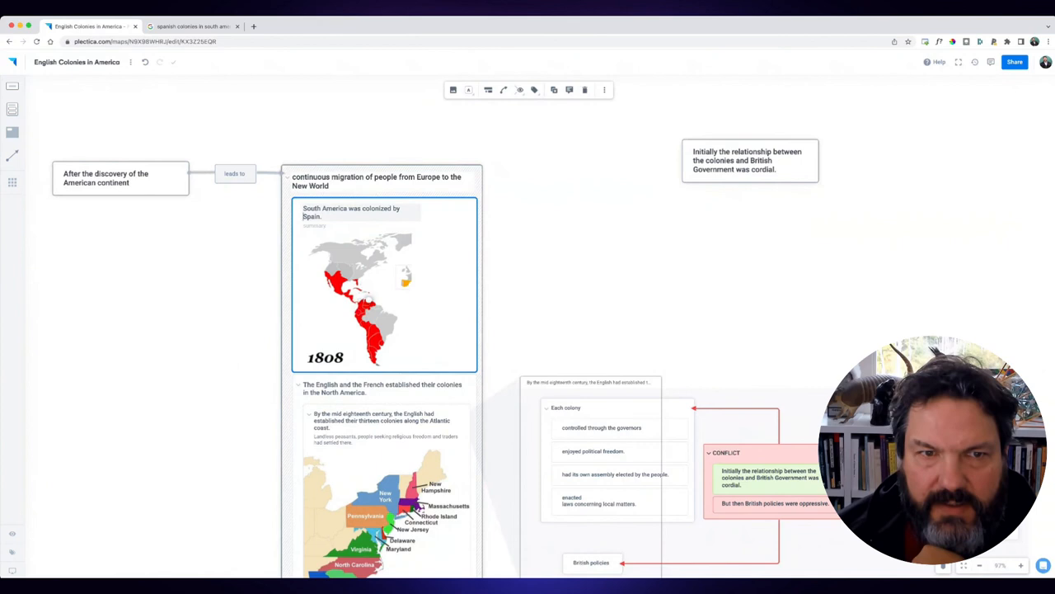